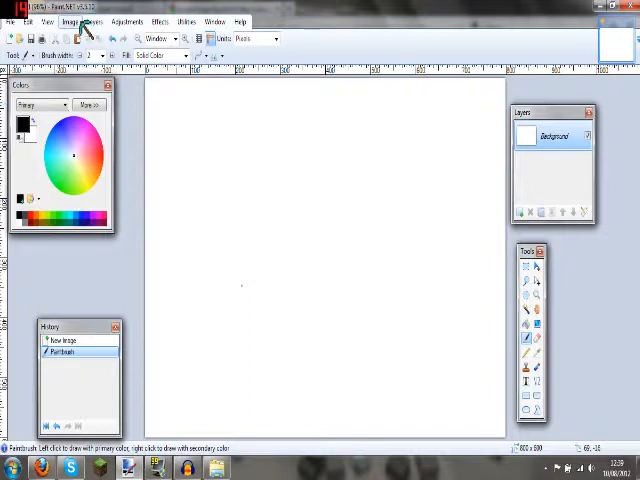
Step: Open the Large Grunge texture file as the working document
click(96, 22)
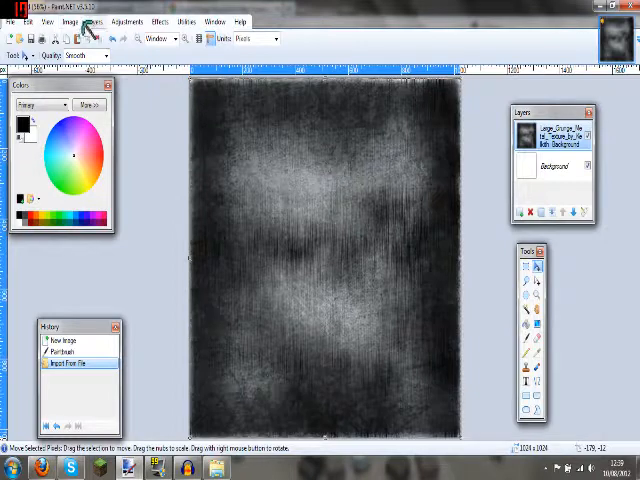
Step: Import the Shattered glass image as a new layer over the grunge texture
click(96, 20)
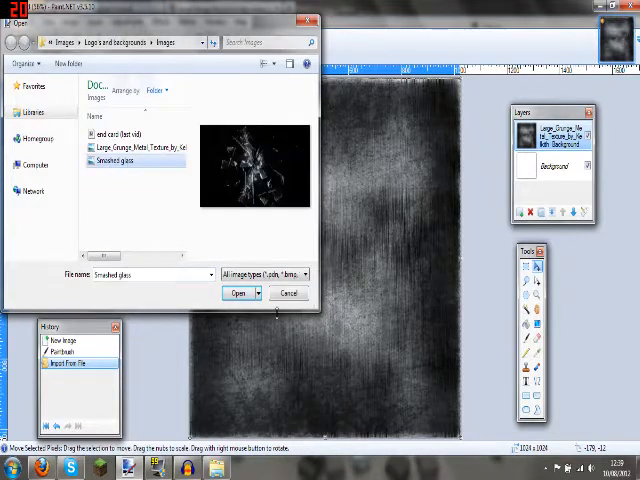
click(234, 292)
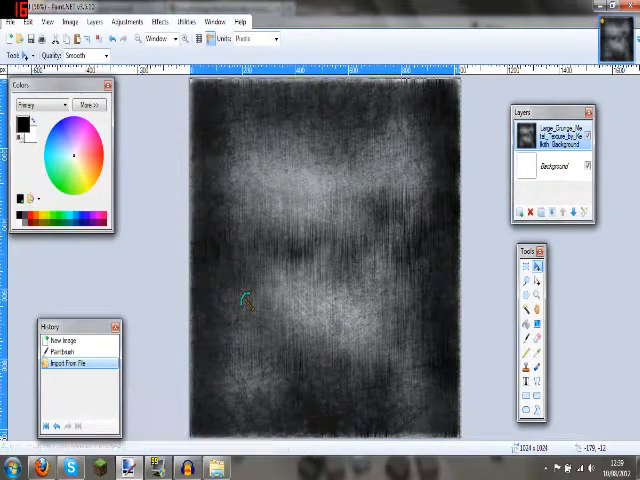
click(80, 372)
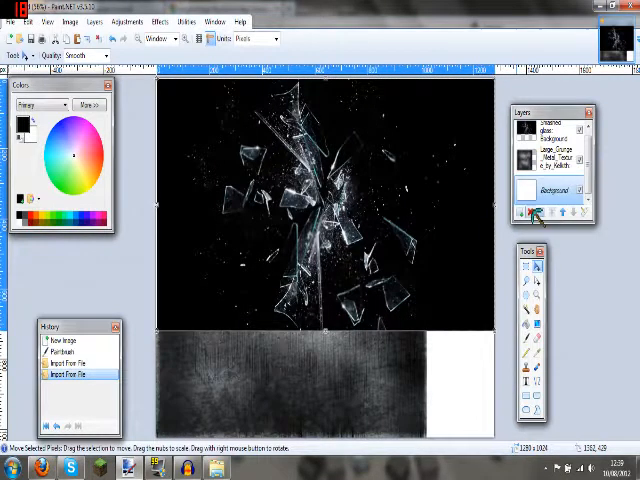
Step: Resize the glass layer over the texture and blend its cracks faintly into it
click(536, 210)
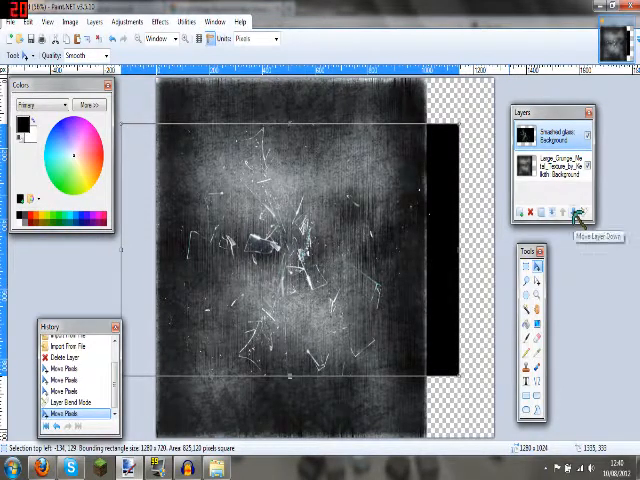
Step: Reorder the glass layer back on top and set its blending so dark shards show over the texture
click(572, 216)
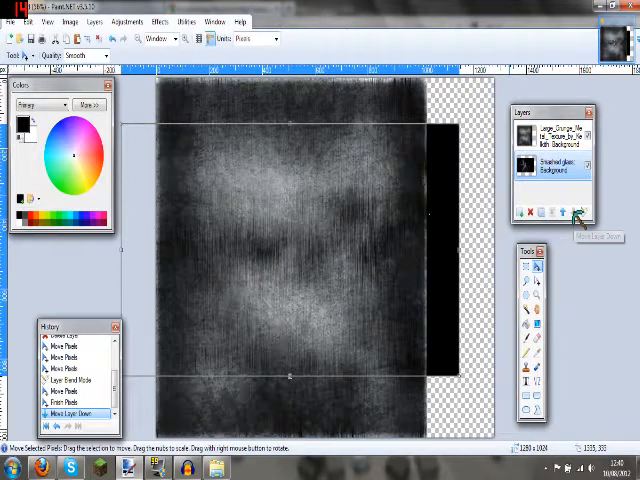
click(564, 212)
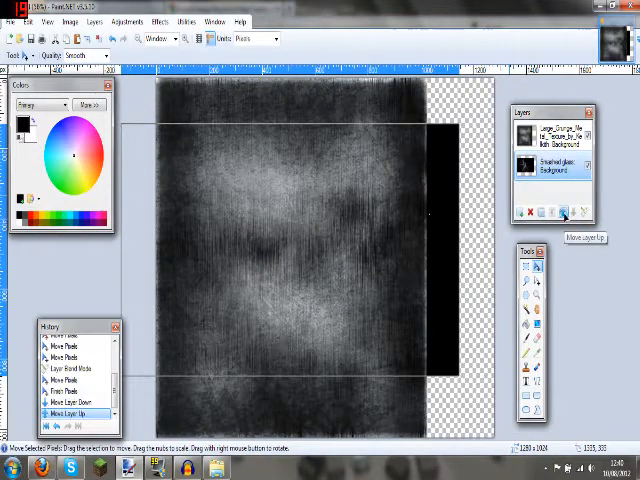
click(560, 212)
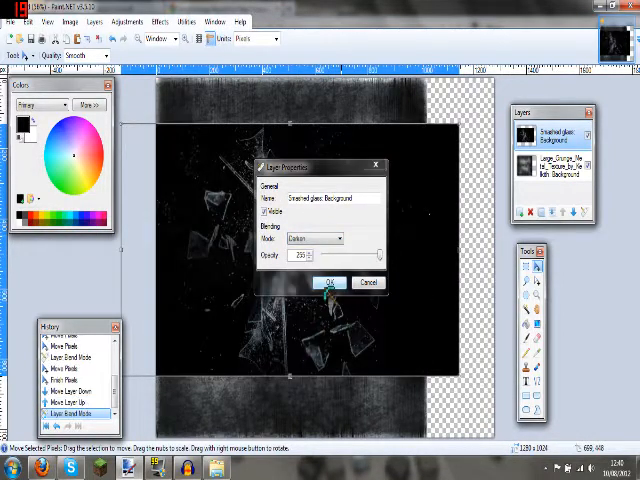
click(332, 280)
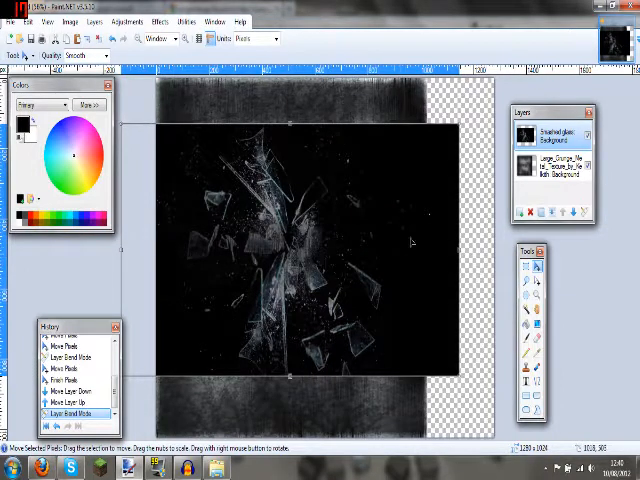
mouse_move(388, 138)
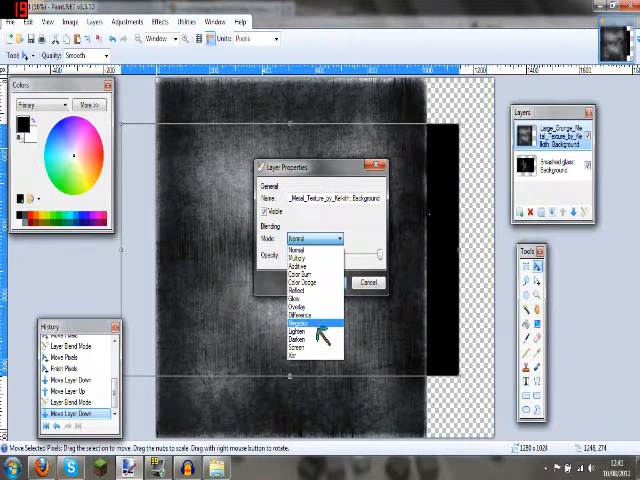
Step: Set the grunge layer's Blending Mode to Darken so the glass shards show through
click(316, 330)
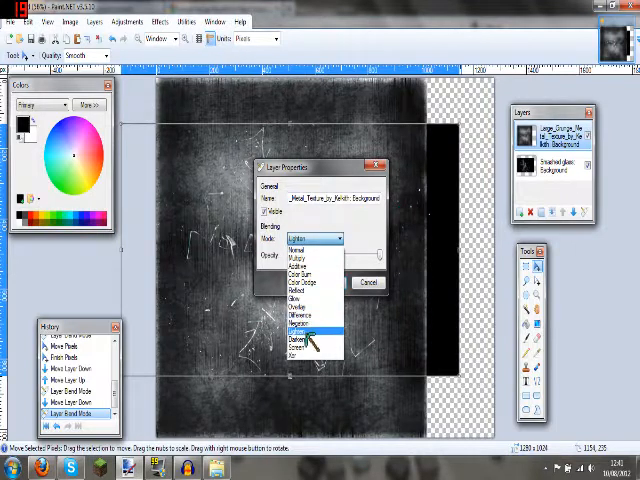
click(316, 332)
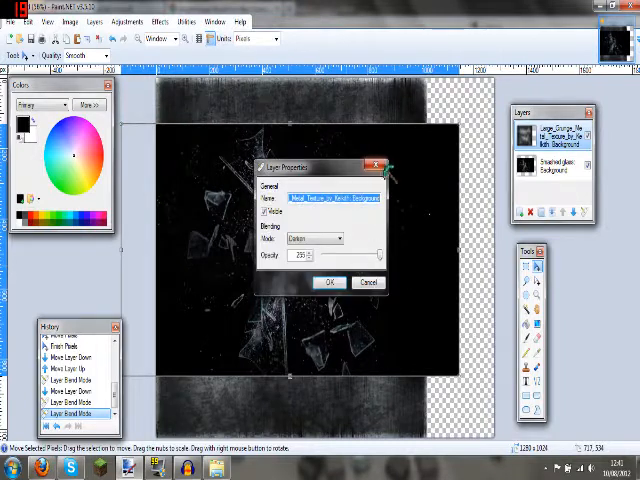
click(328, 280)
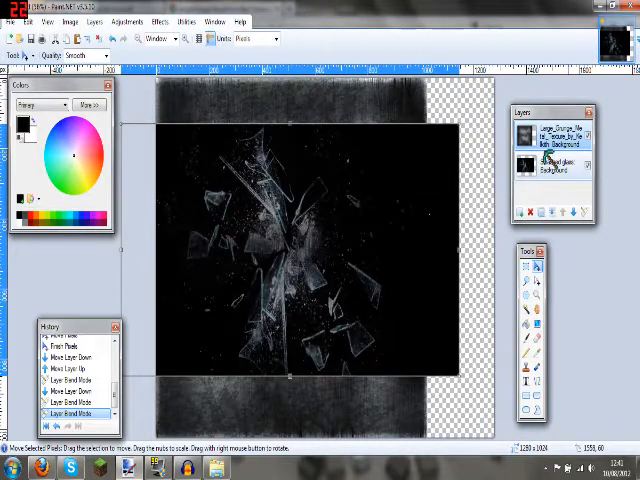